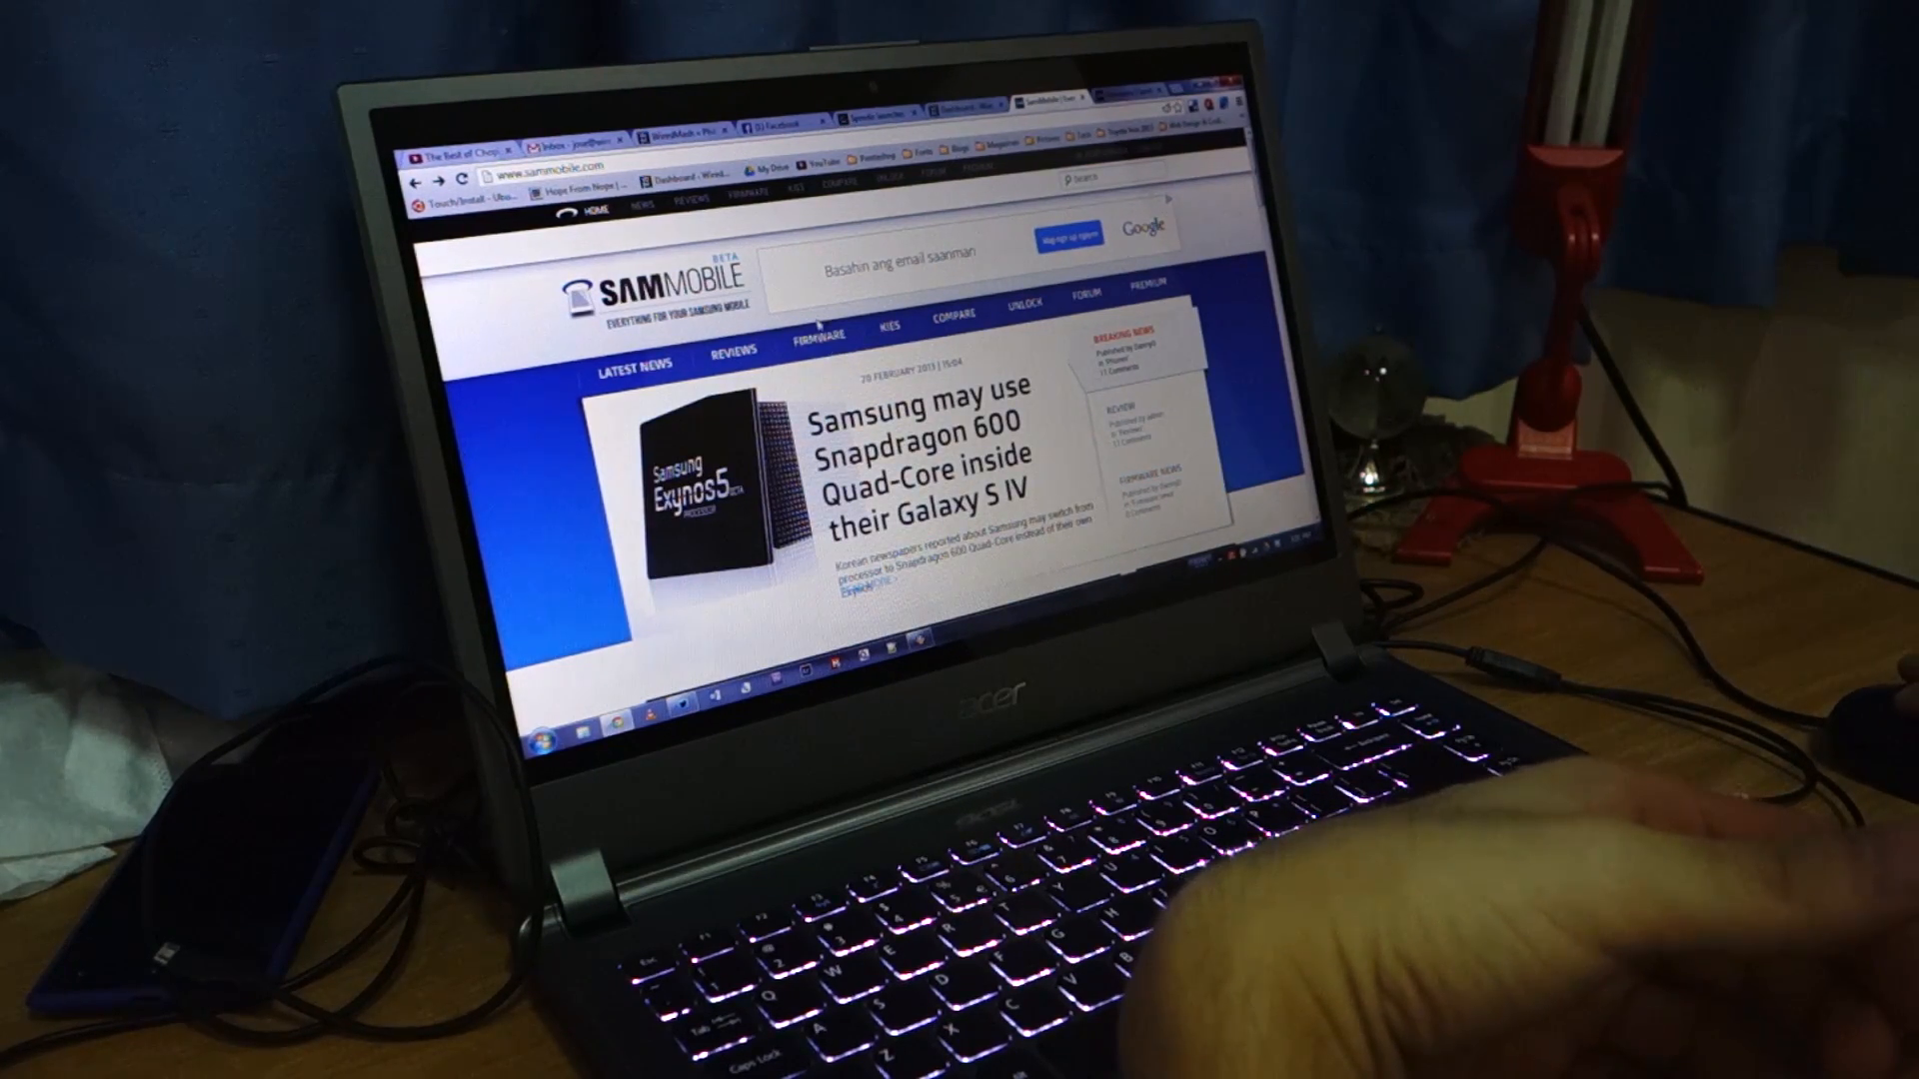
Step: Browse SamMobile's Firmware listings for the latest GT-I9100 firmwares by country
scroll(down, 3)
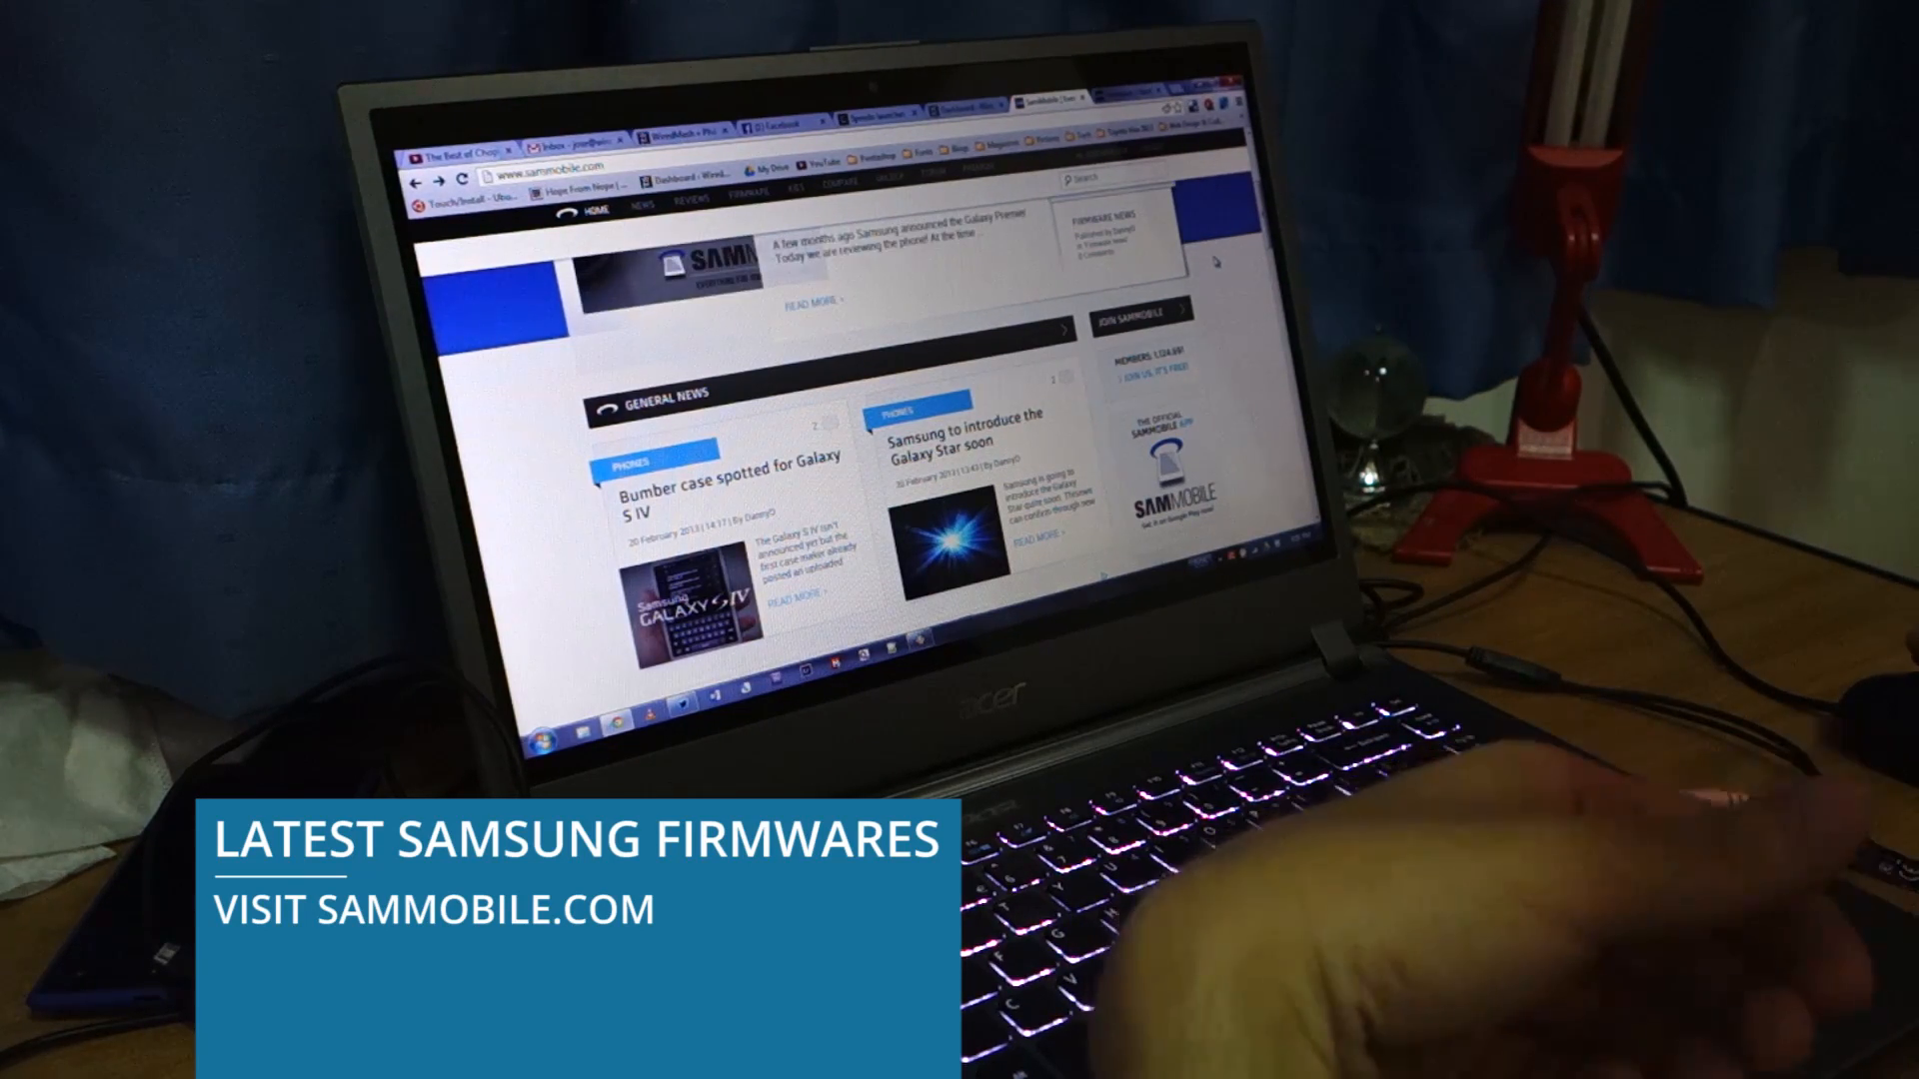
scroll(down, 3)
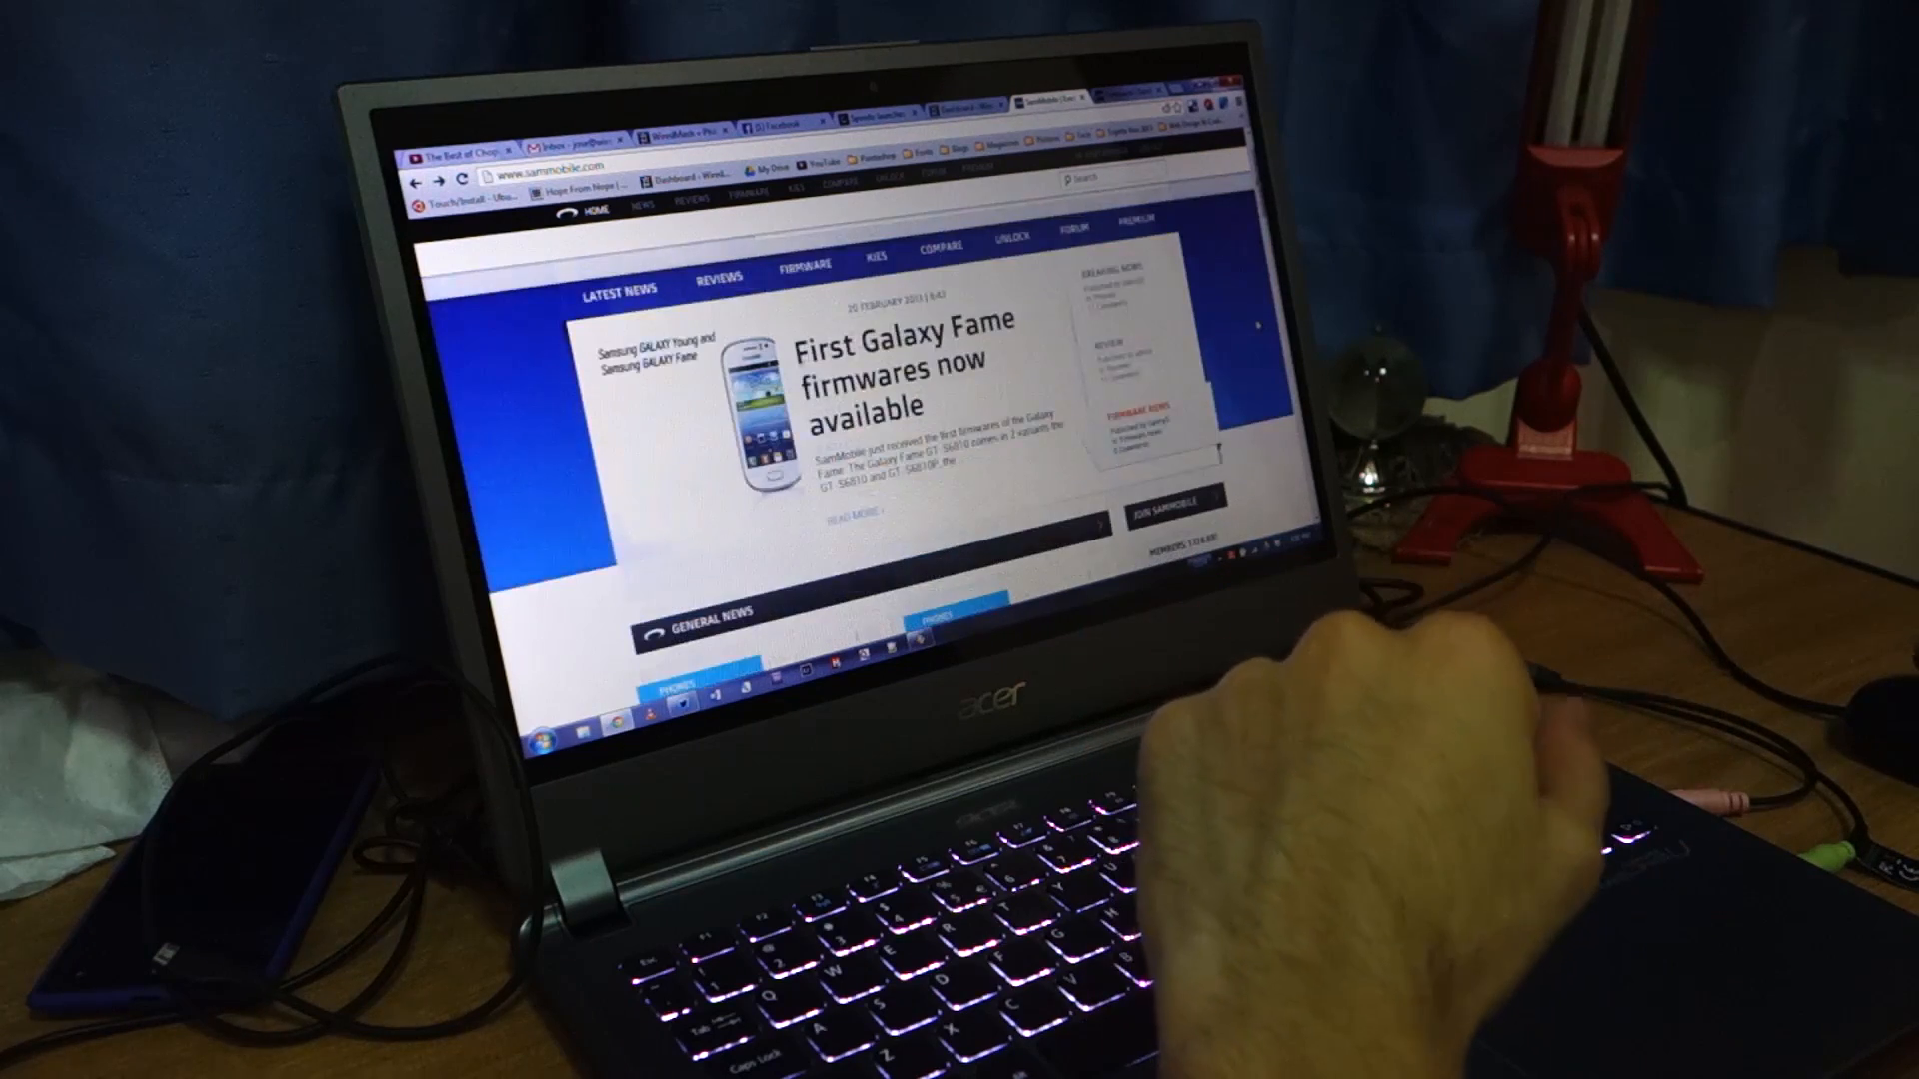
scroll(up, 3)
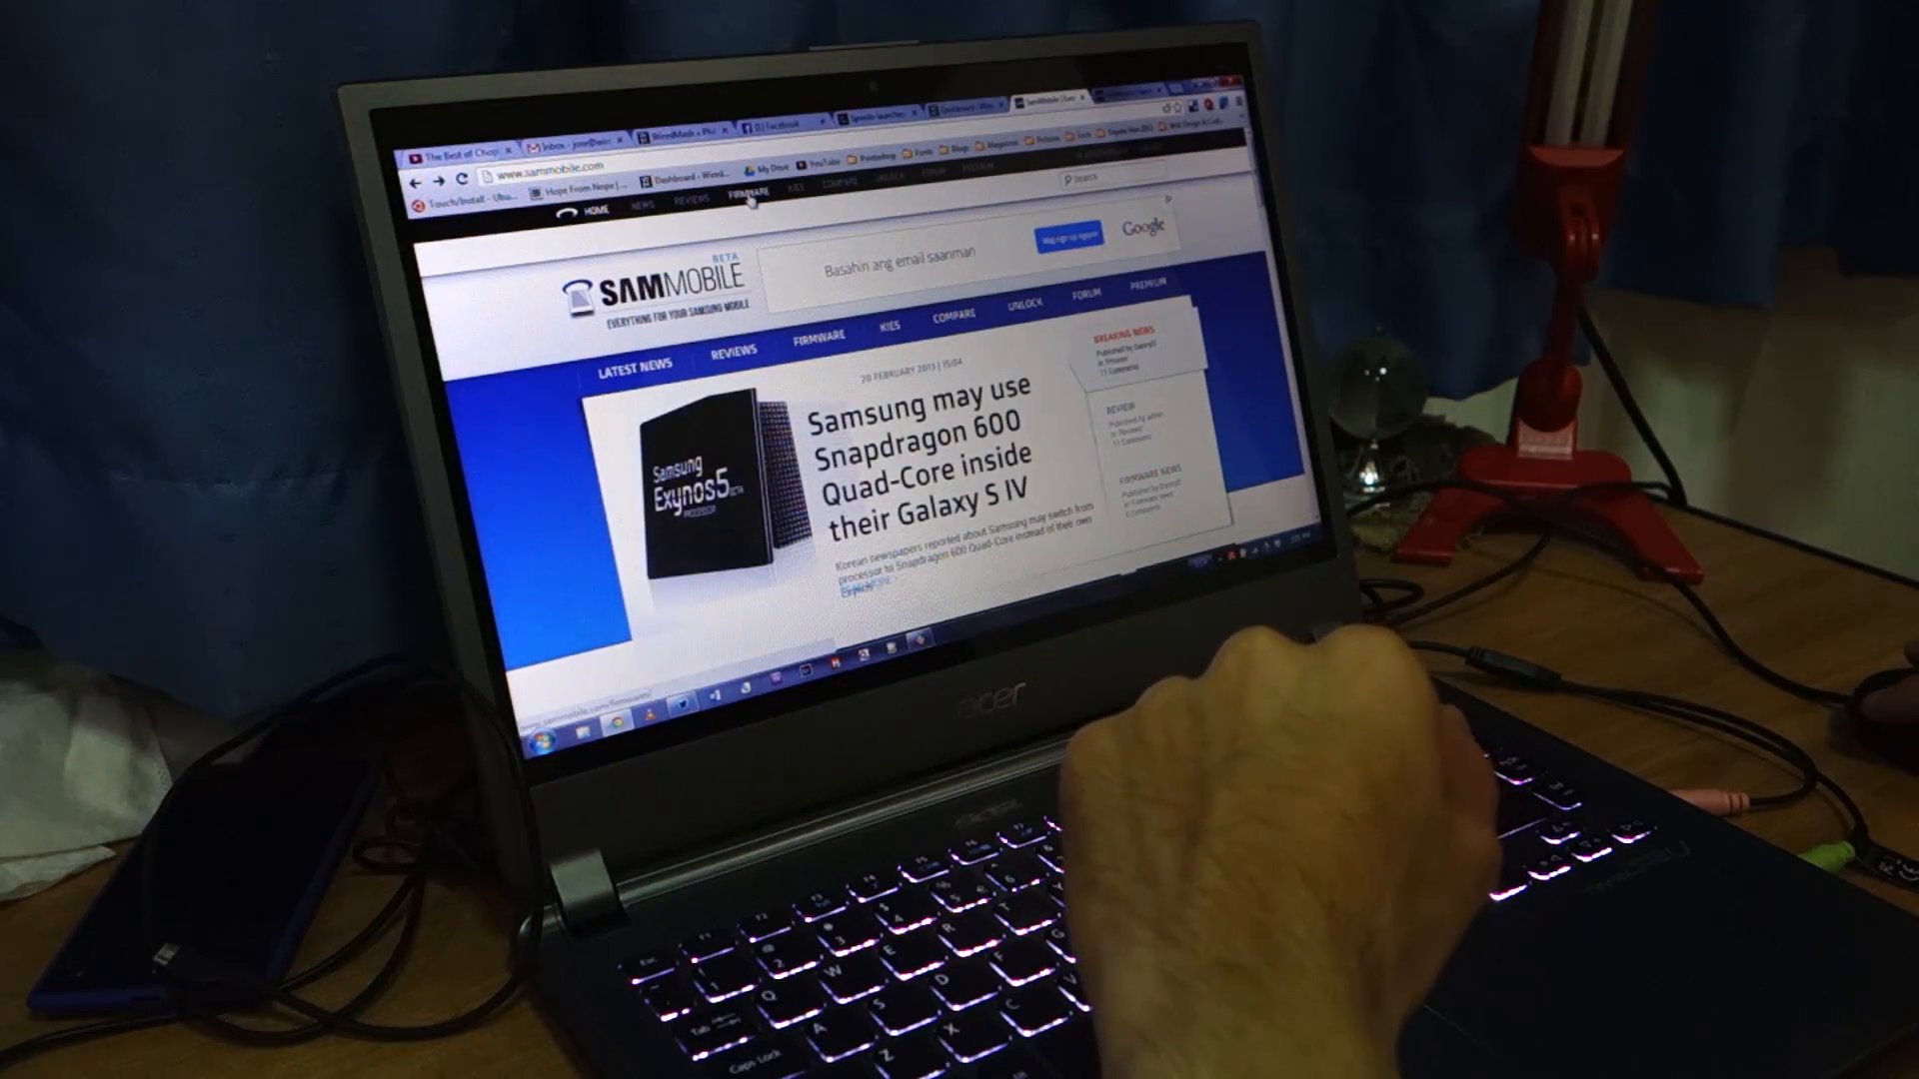
click(745, 194)
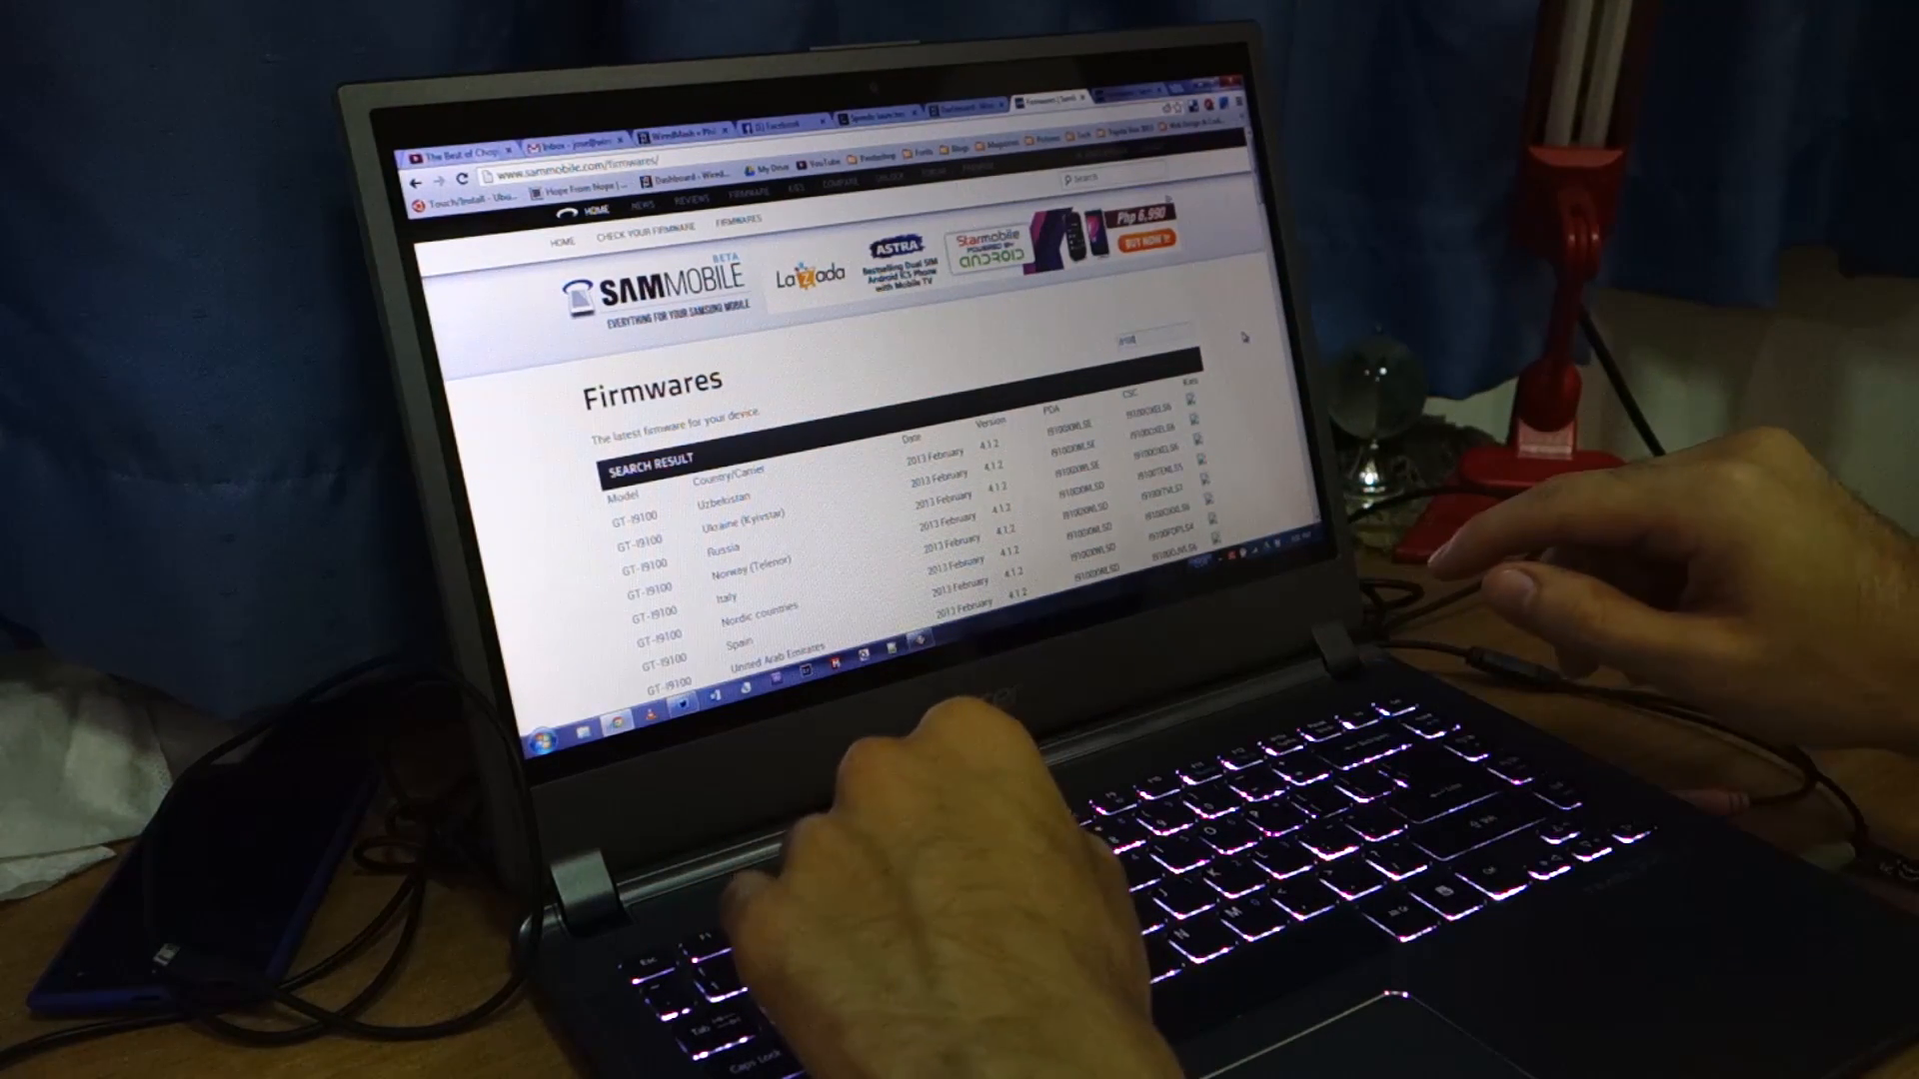
scroll(down, 3)
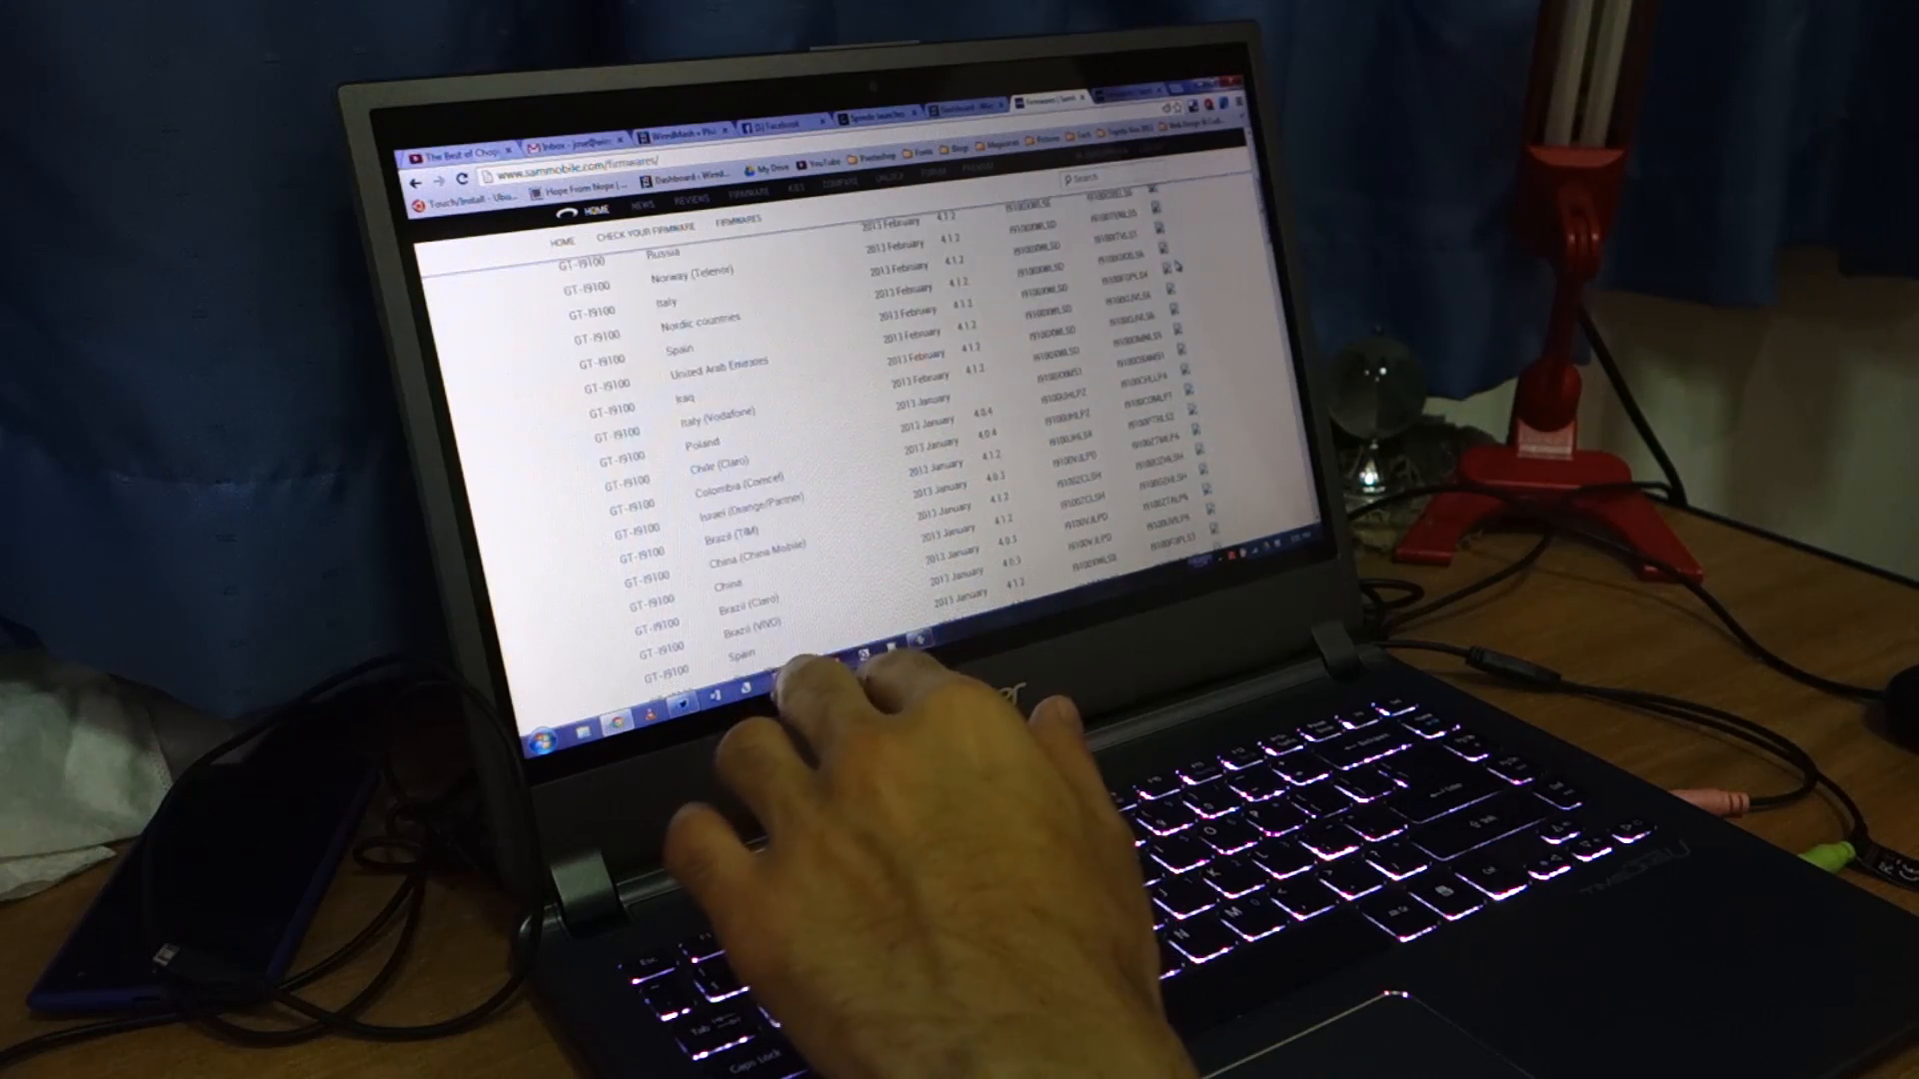
scroll(up, 3)
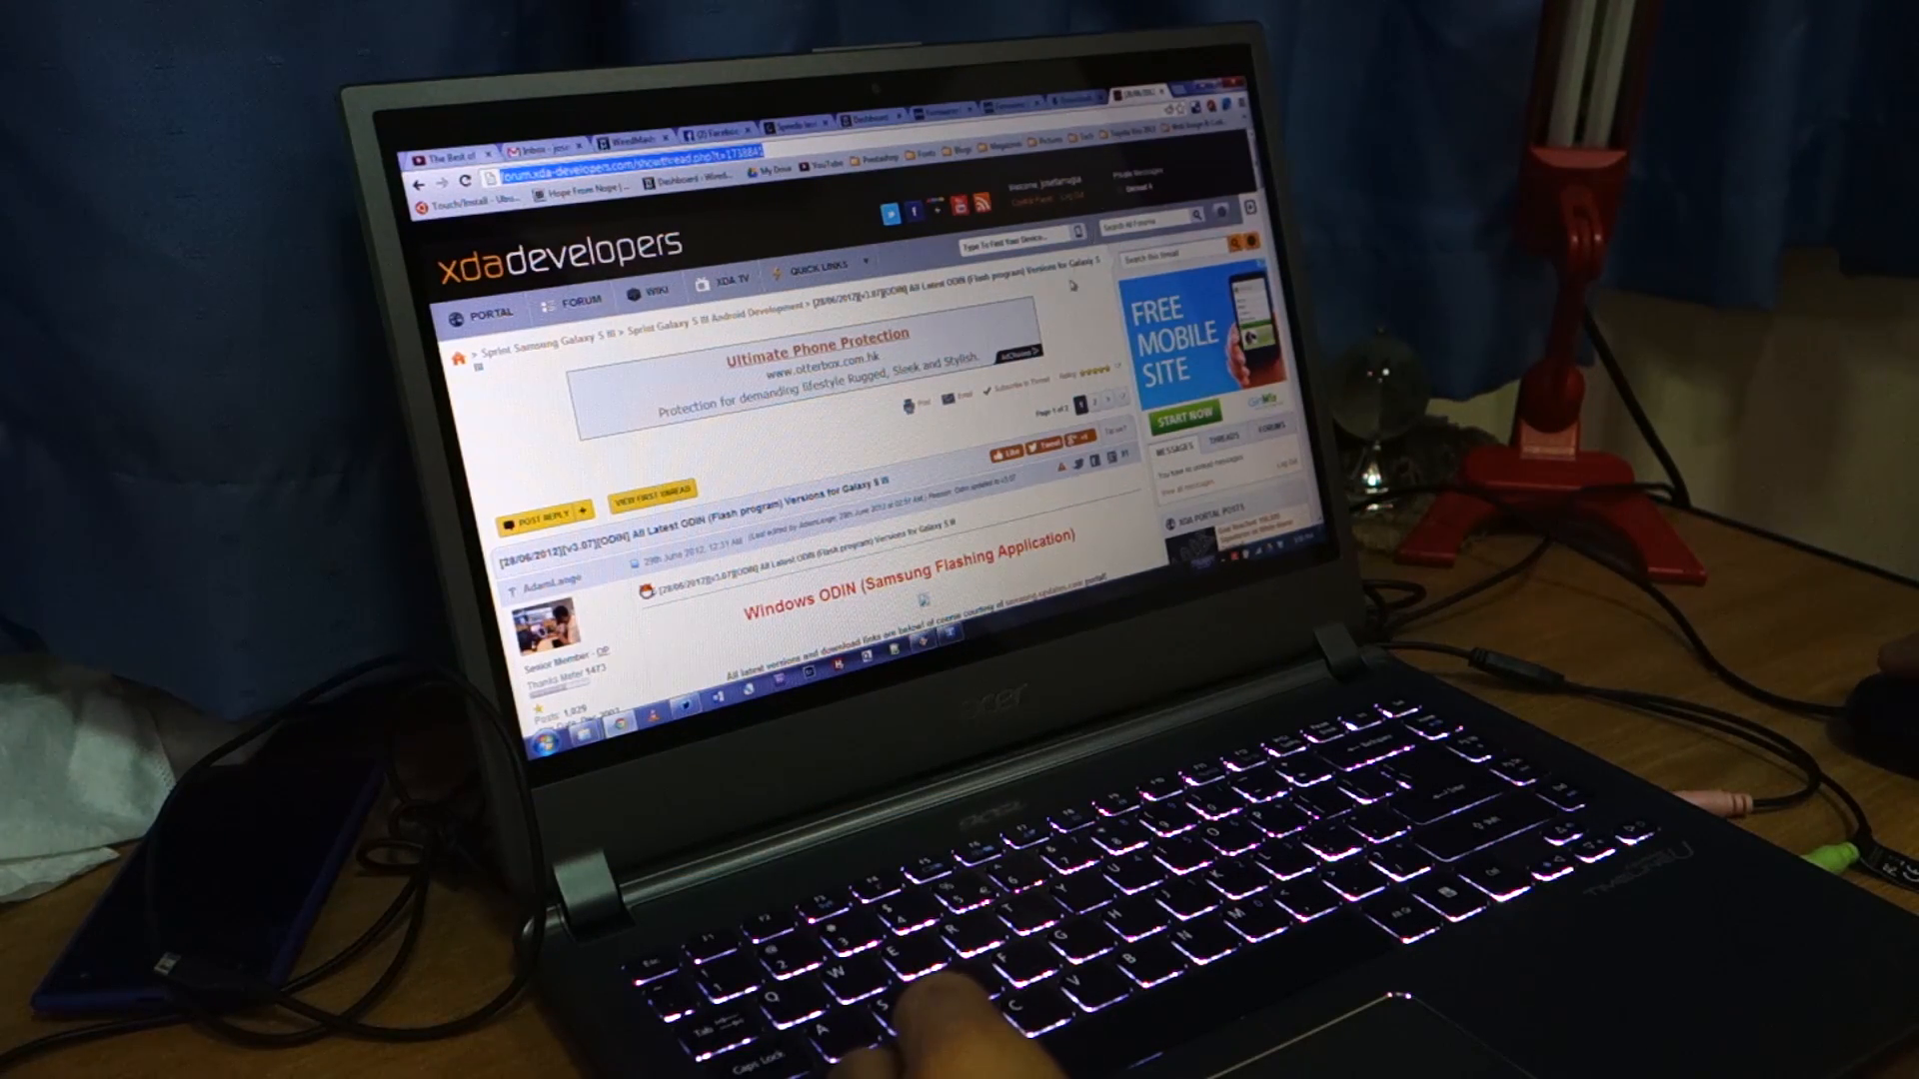
Step: Scroll through the XDA 'All Latest ODIN Versions for Galaxy S II' thread
scroll(down, 3)
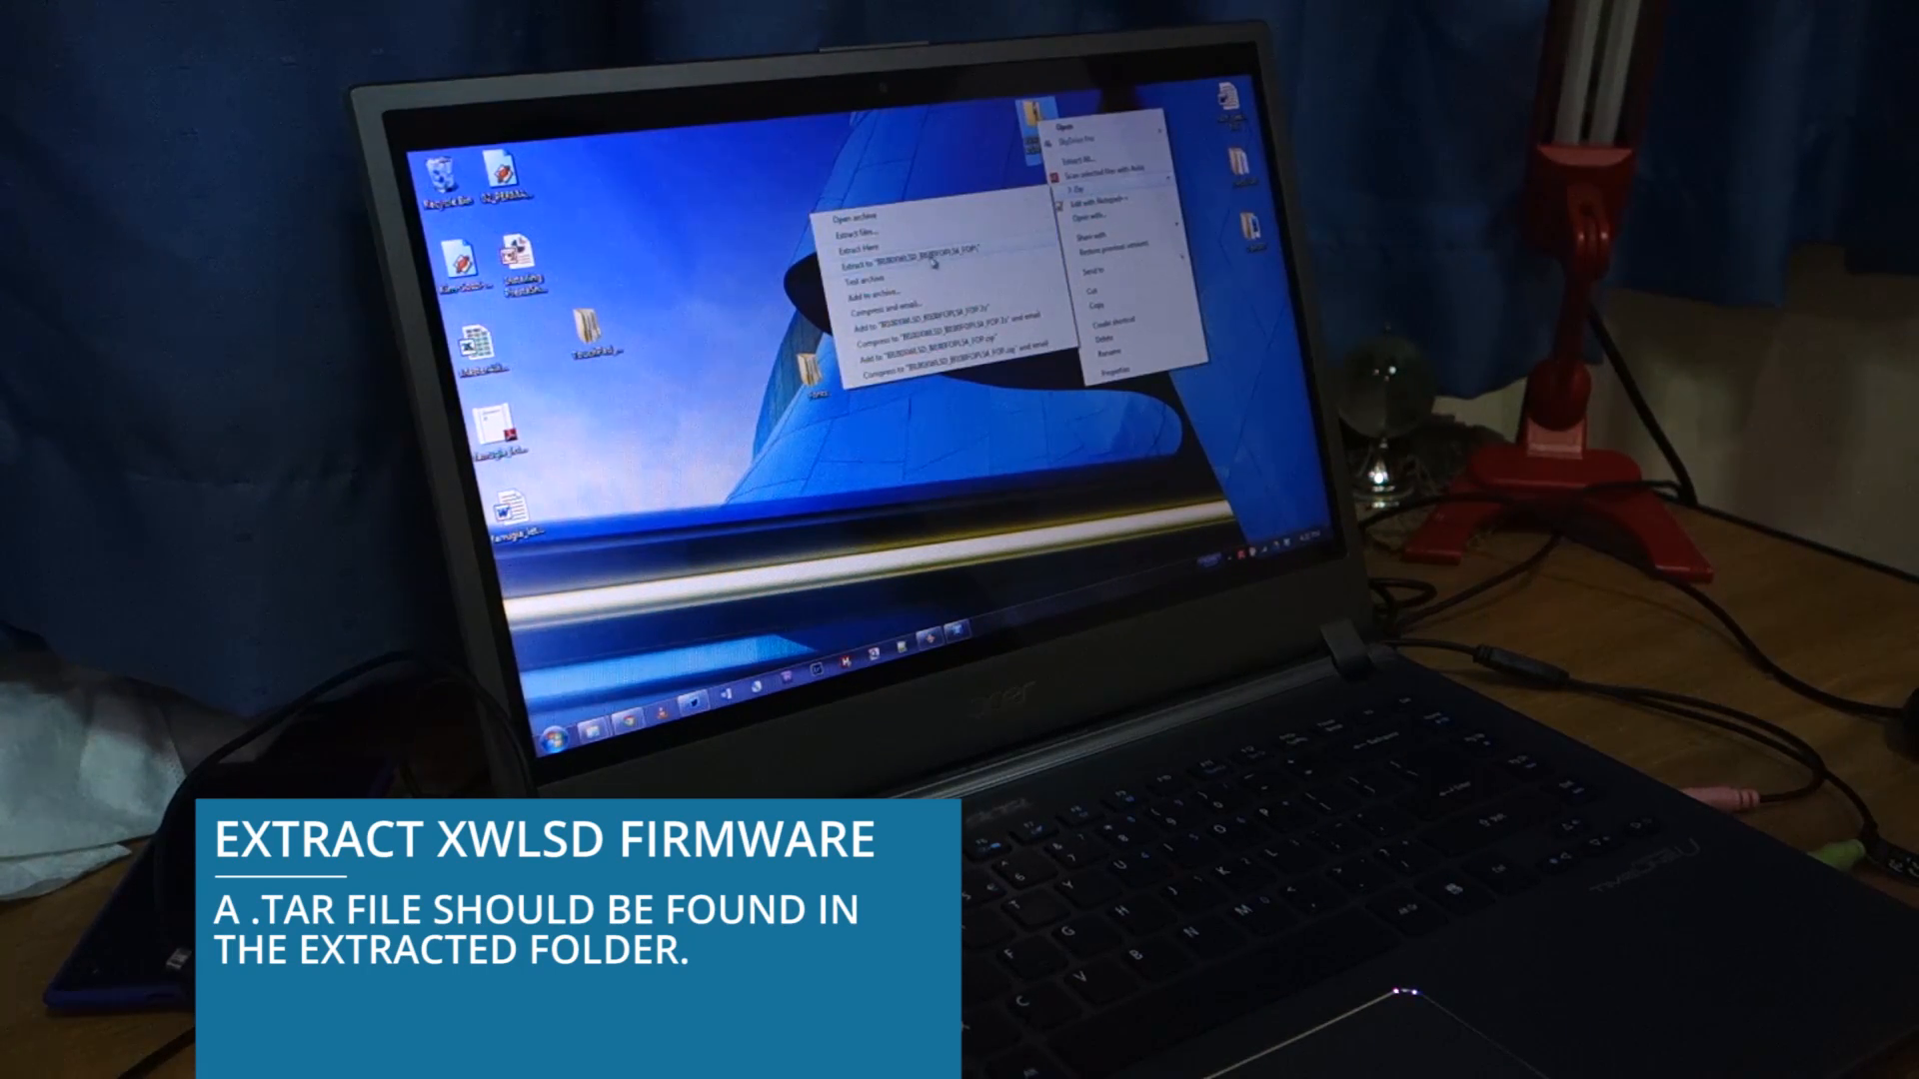
Step: Extract the XWLSD firmware archive into its own folder via WinRAR's 'Extract to' option
click(864, 228)
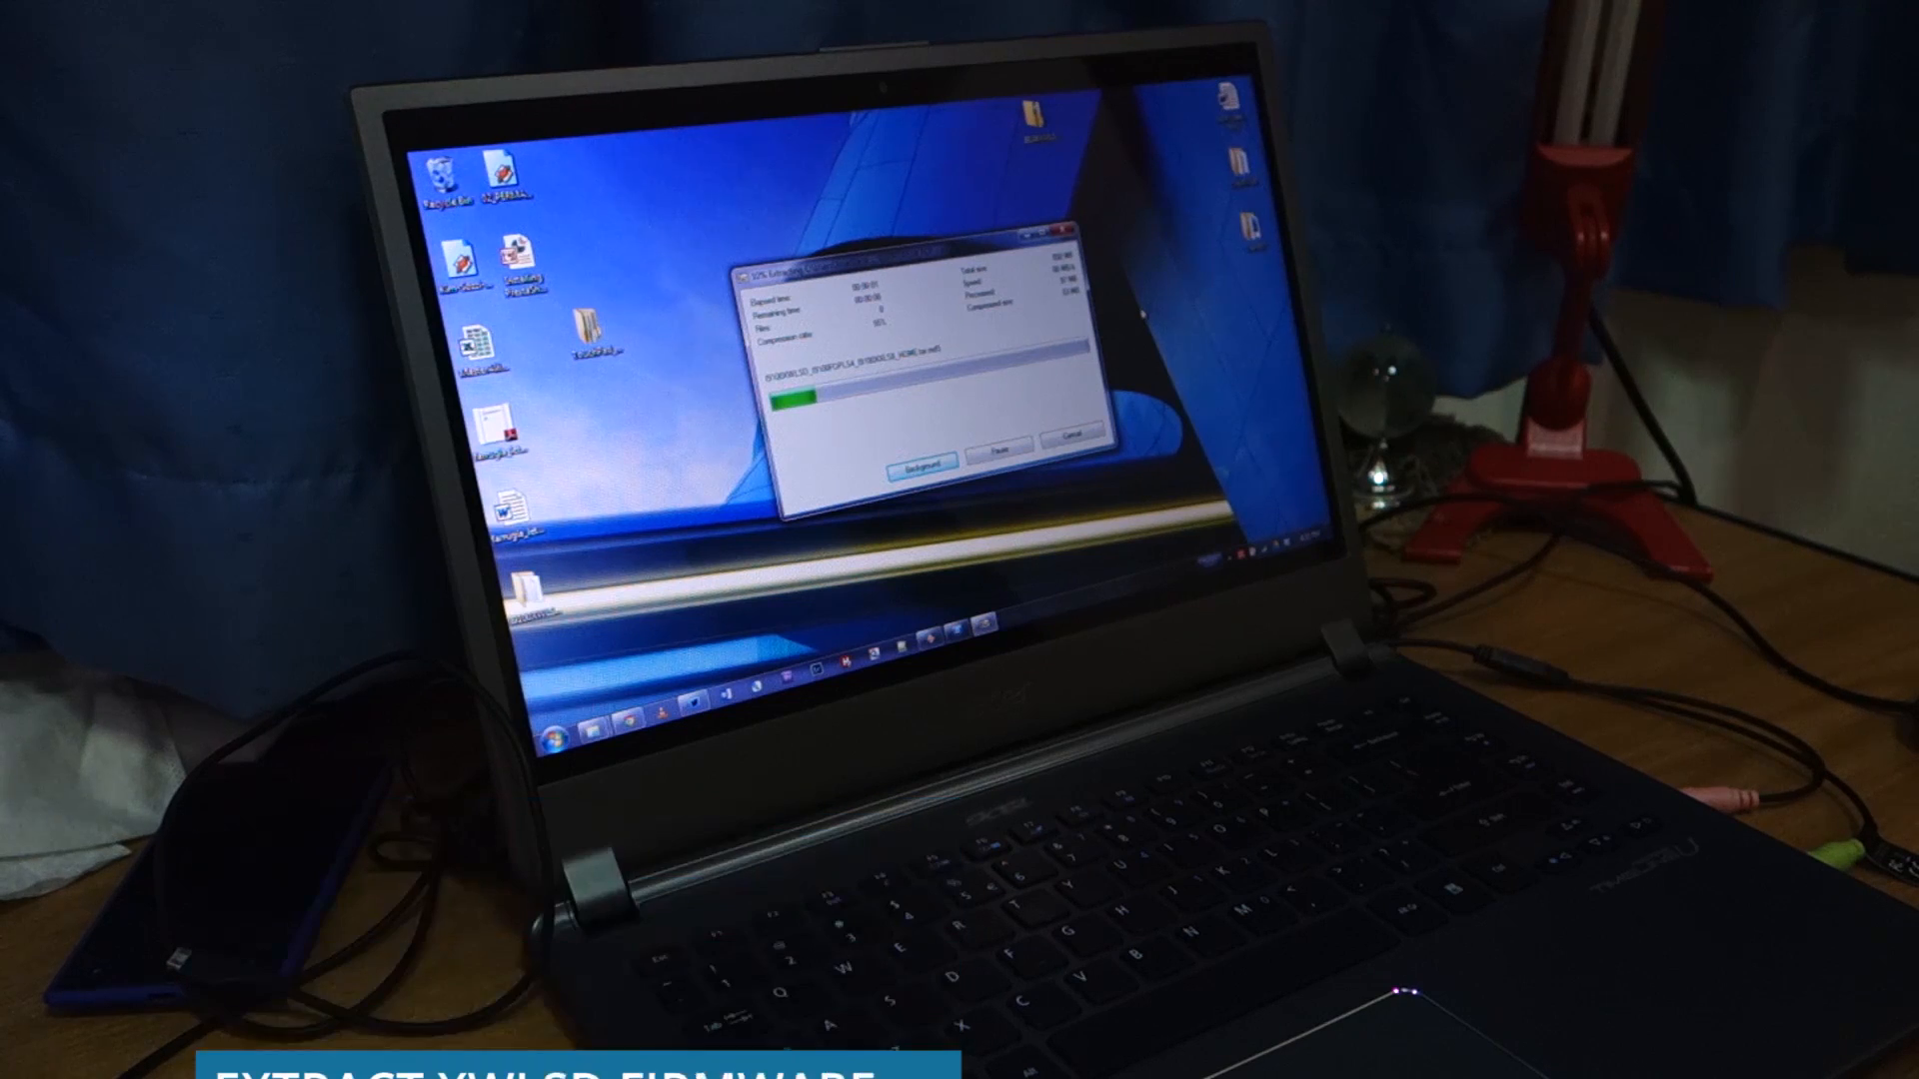